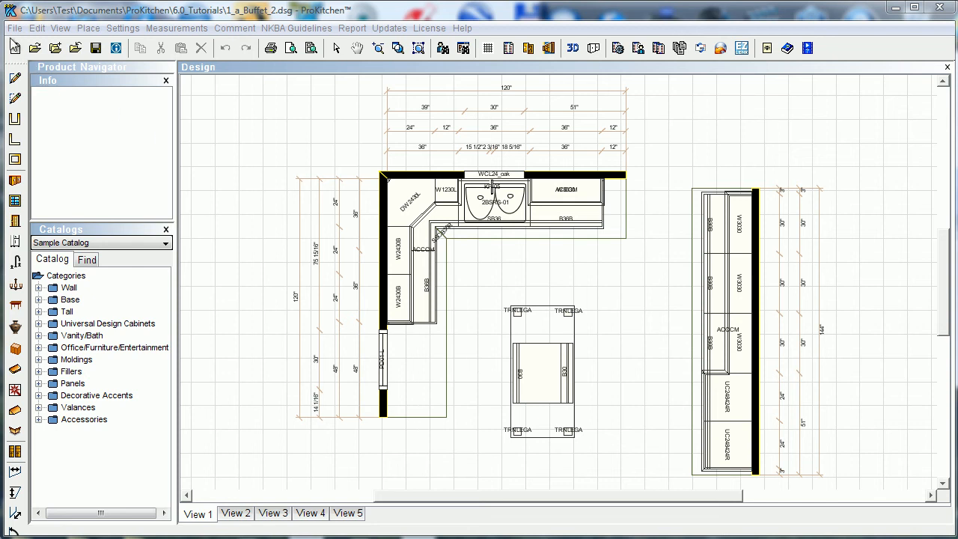
Step: Show the File menu's Export formats such as AutoCAD and SketchUp
left_click(12, 28)
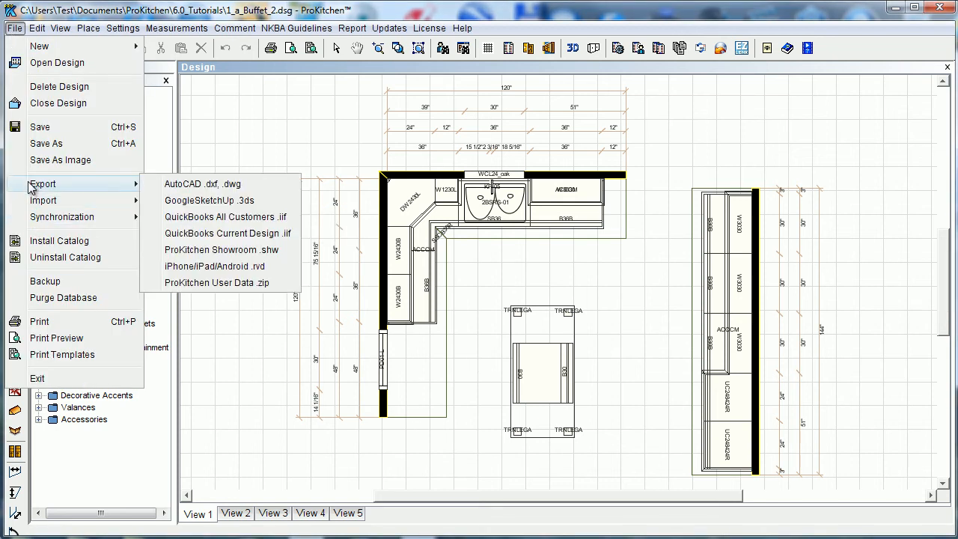
mouse_move(204, 182)
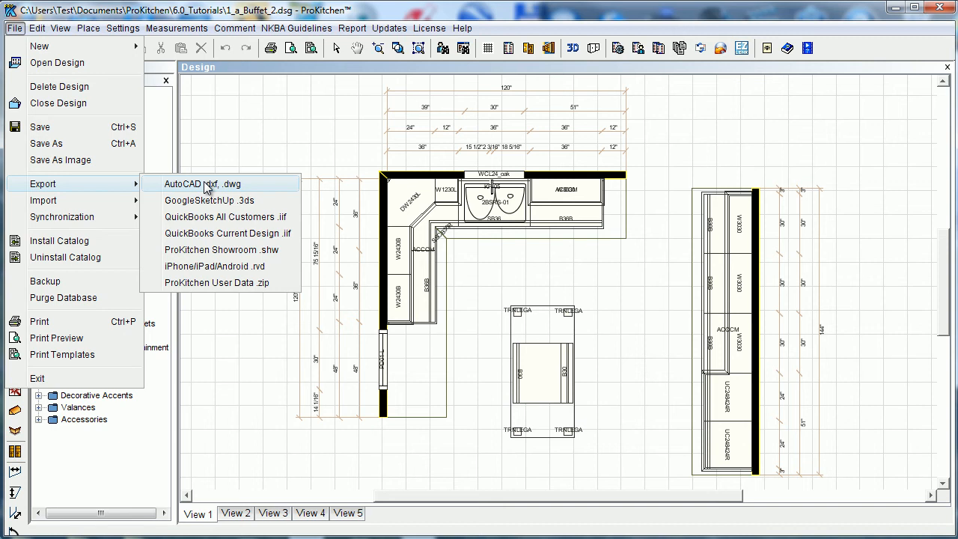
Step: Bring up the AutoCAD .dxf/.dwg export settings with Plan View 1 checked
left_click(204, 183)
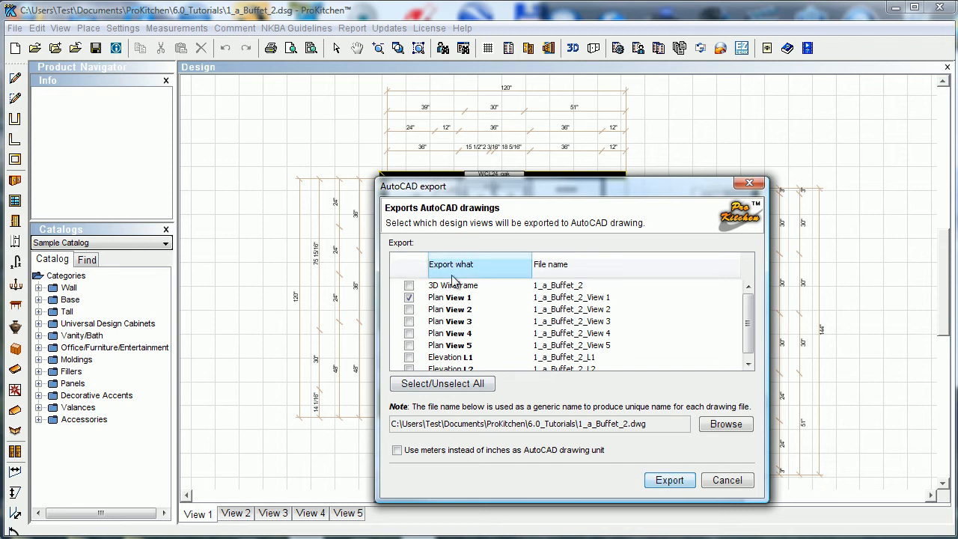
mouse_move(497, 300)
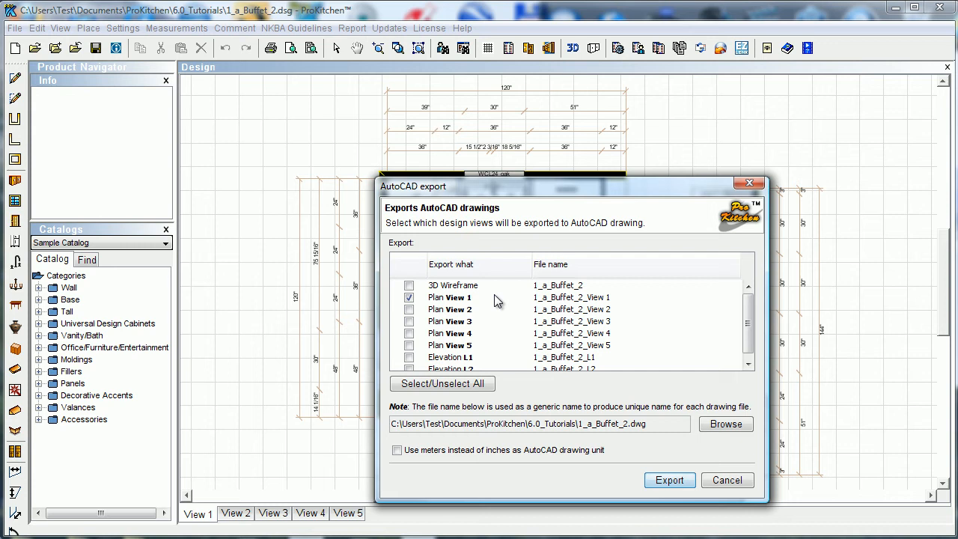
mouse_move(491, 305)
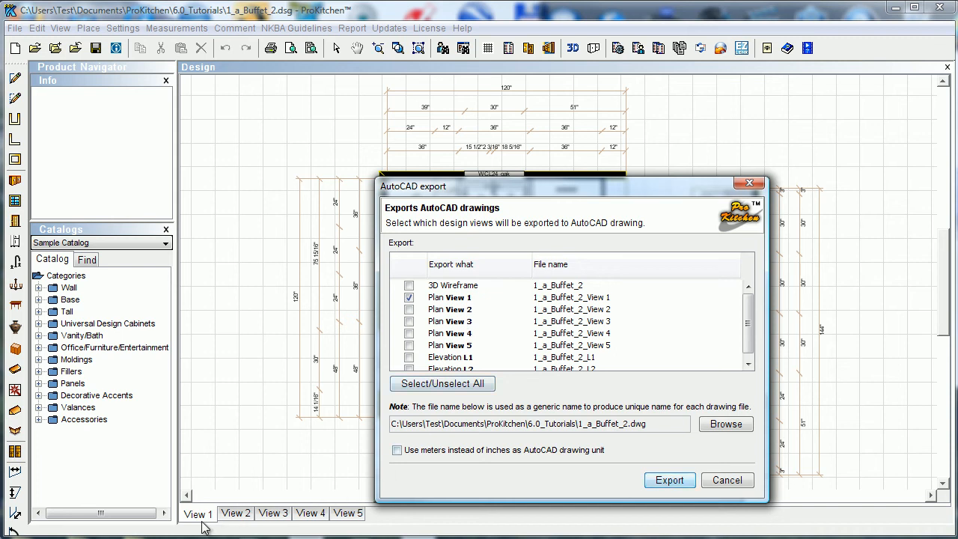
mouse_move(358, 521)
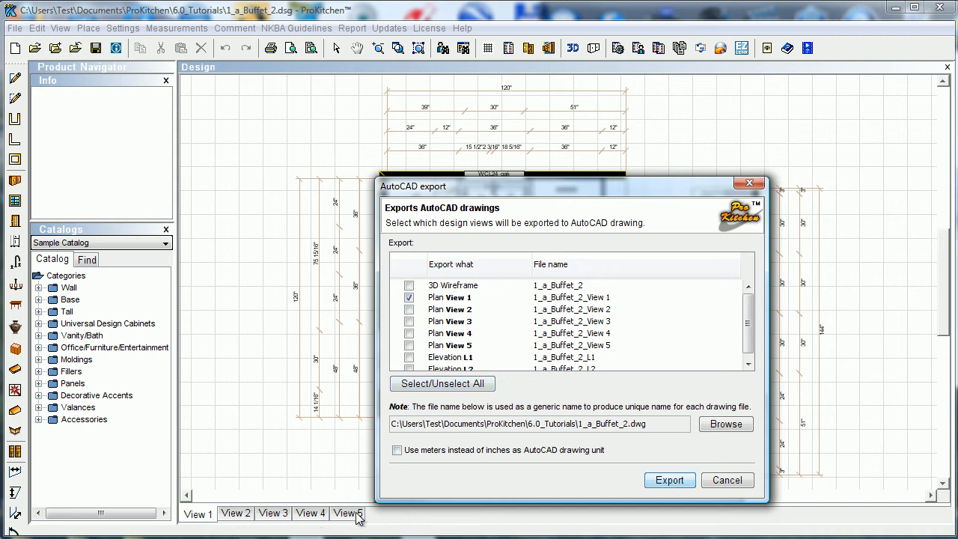
mouse_move(473, 364)
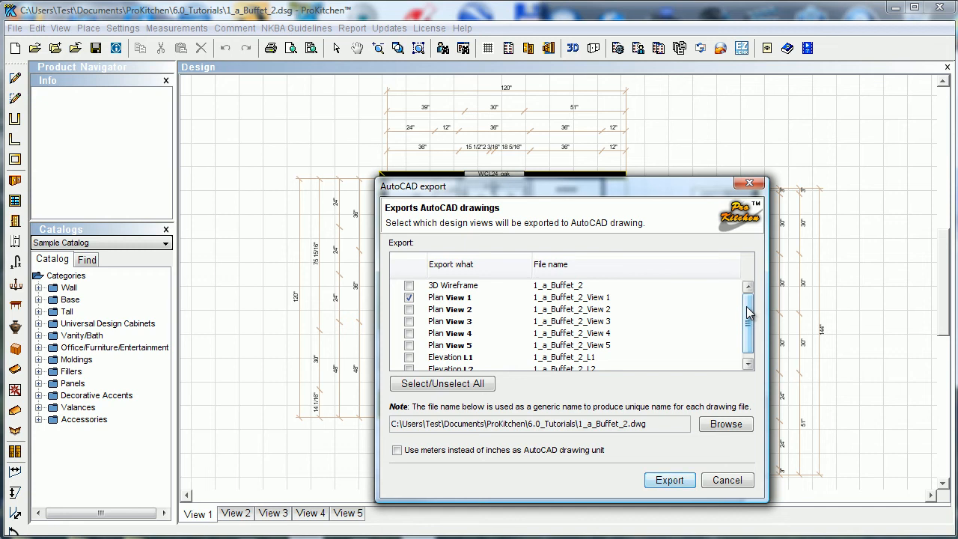
scroll("down", 3)
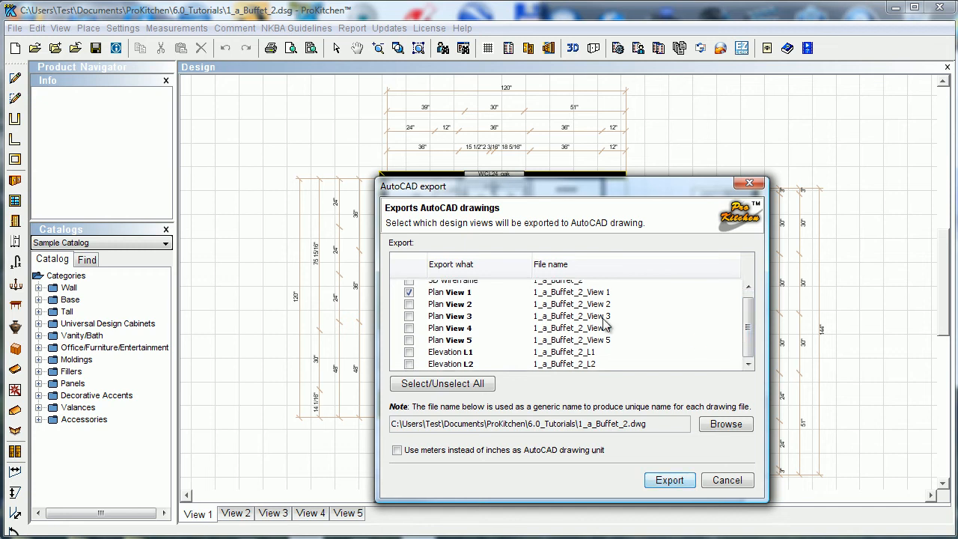
mouse_move(563, 309)
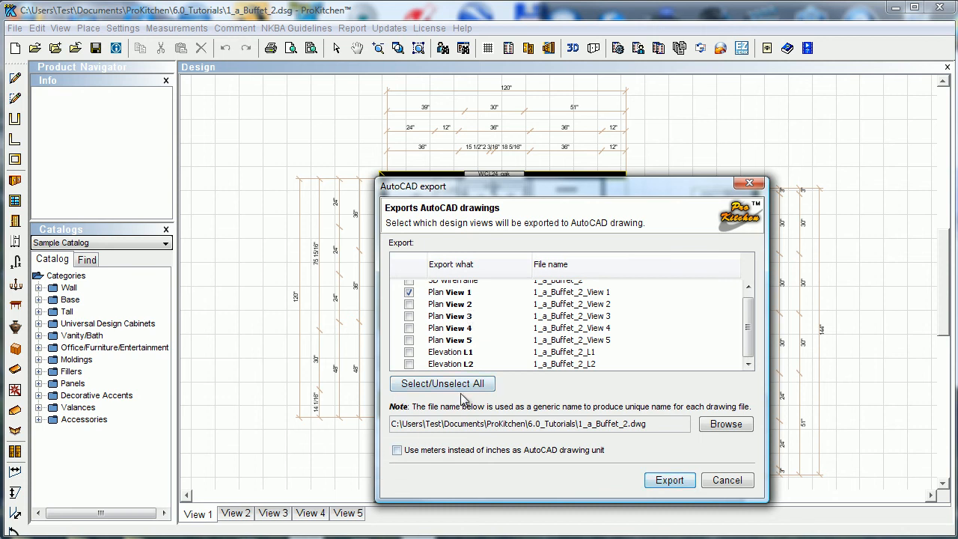
mouse_move(468, 390)
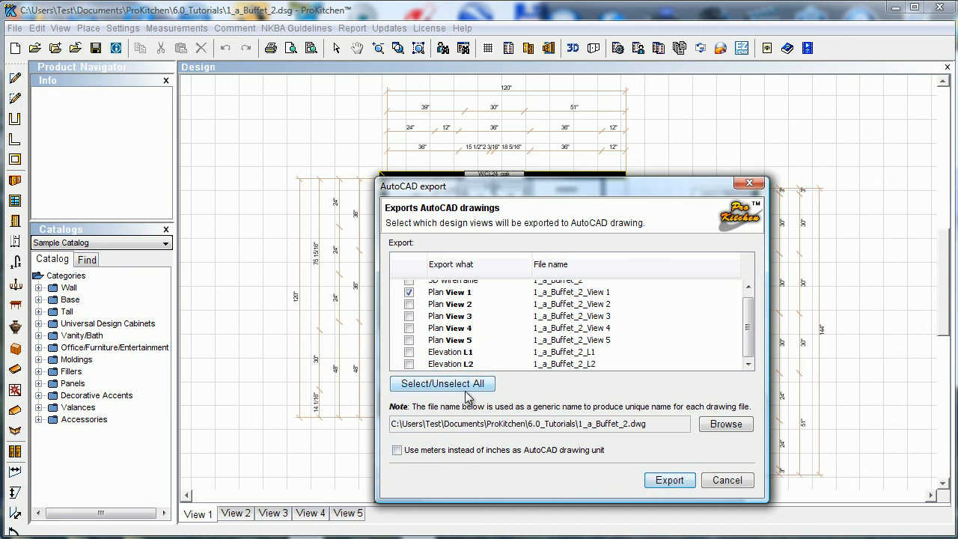
mouse_move(459, 340)
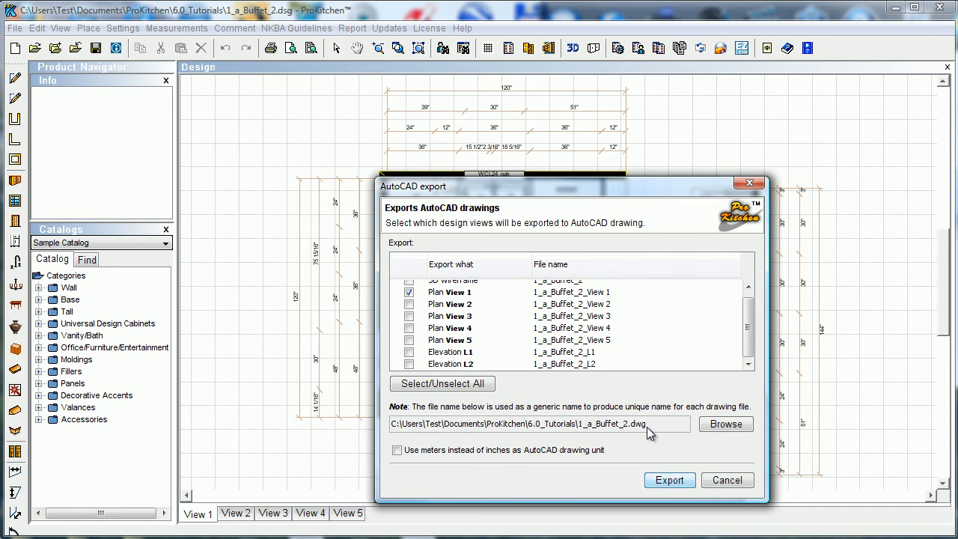
mouse_move(413, 452)
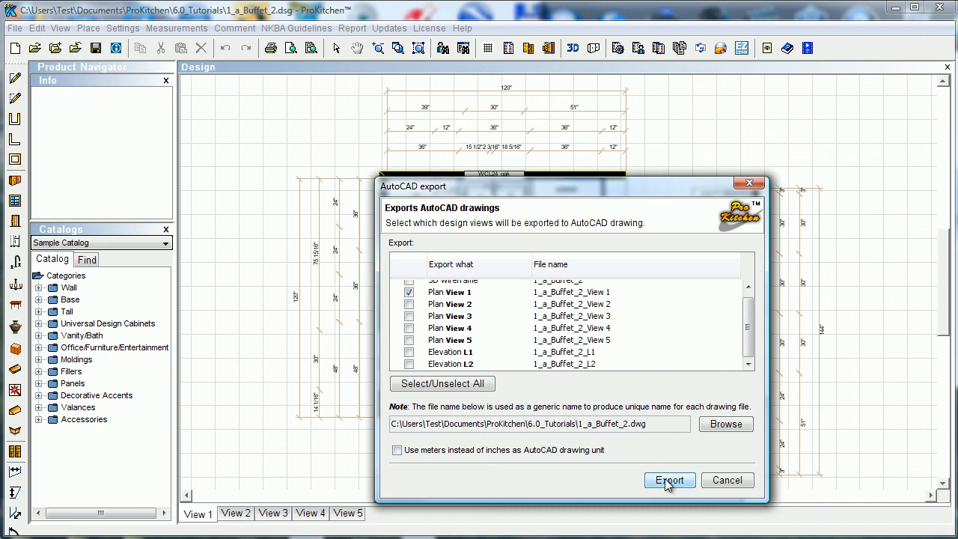
mouse_move(730, 494)
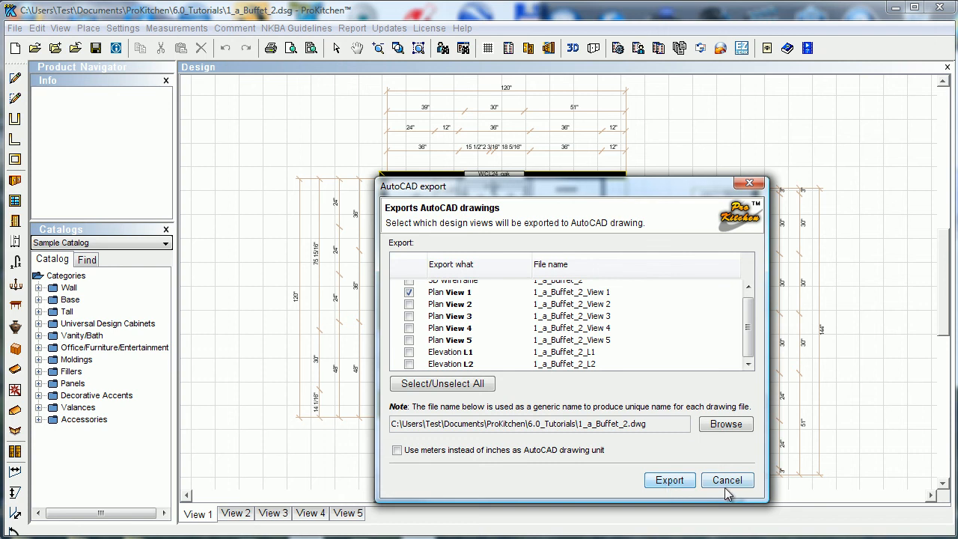
Step: Cancel the AutoCAD export, returning to the kitchen layout without creating drawings
left_click(727, 480)
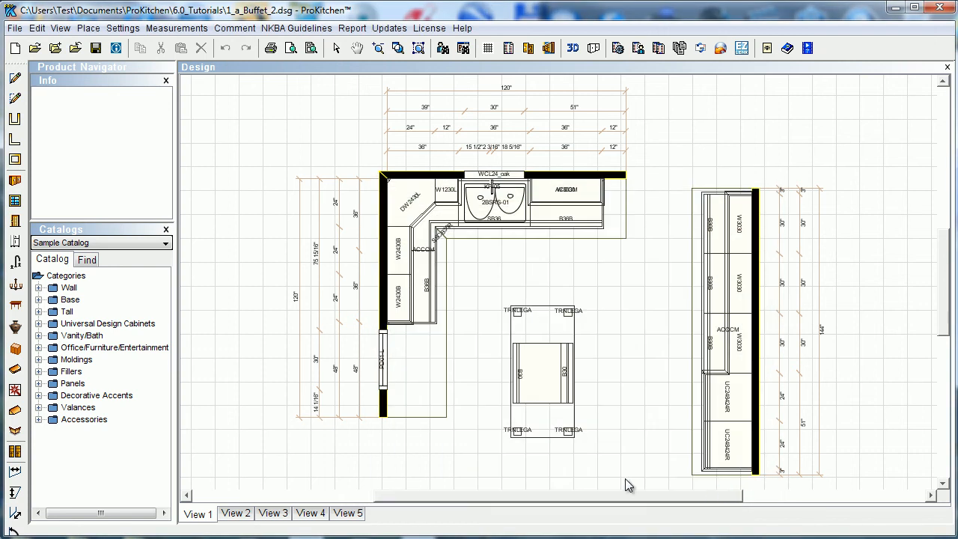